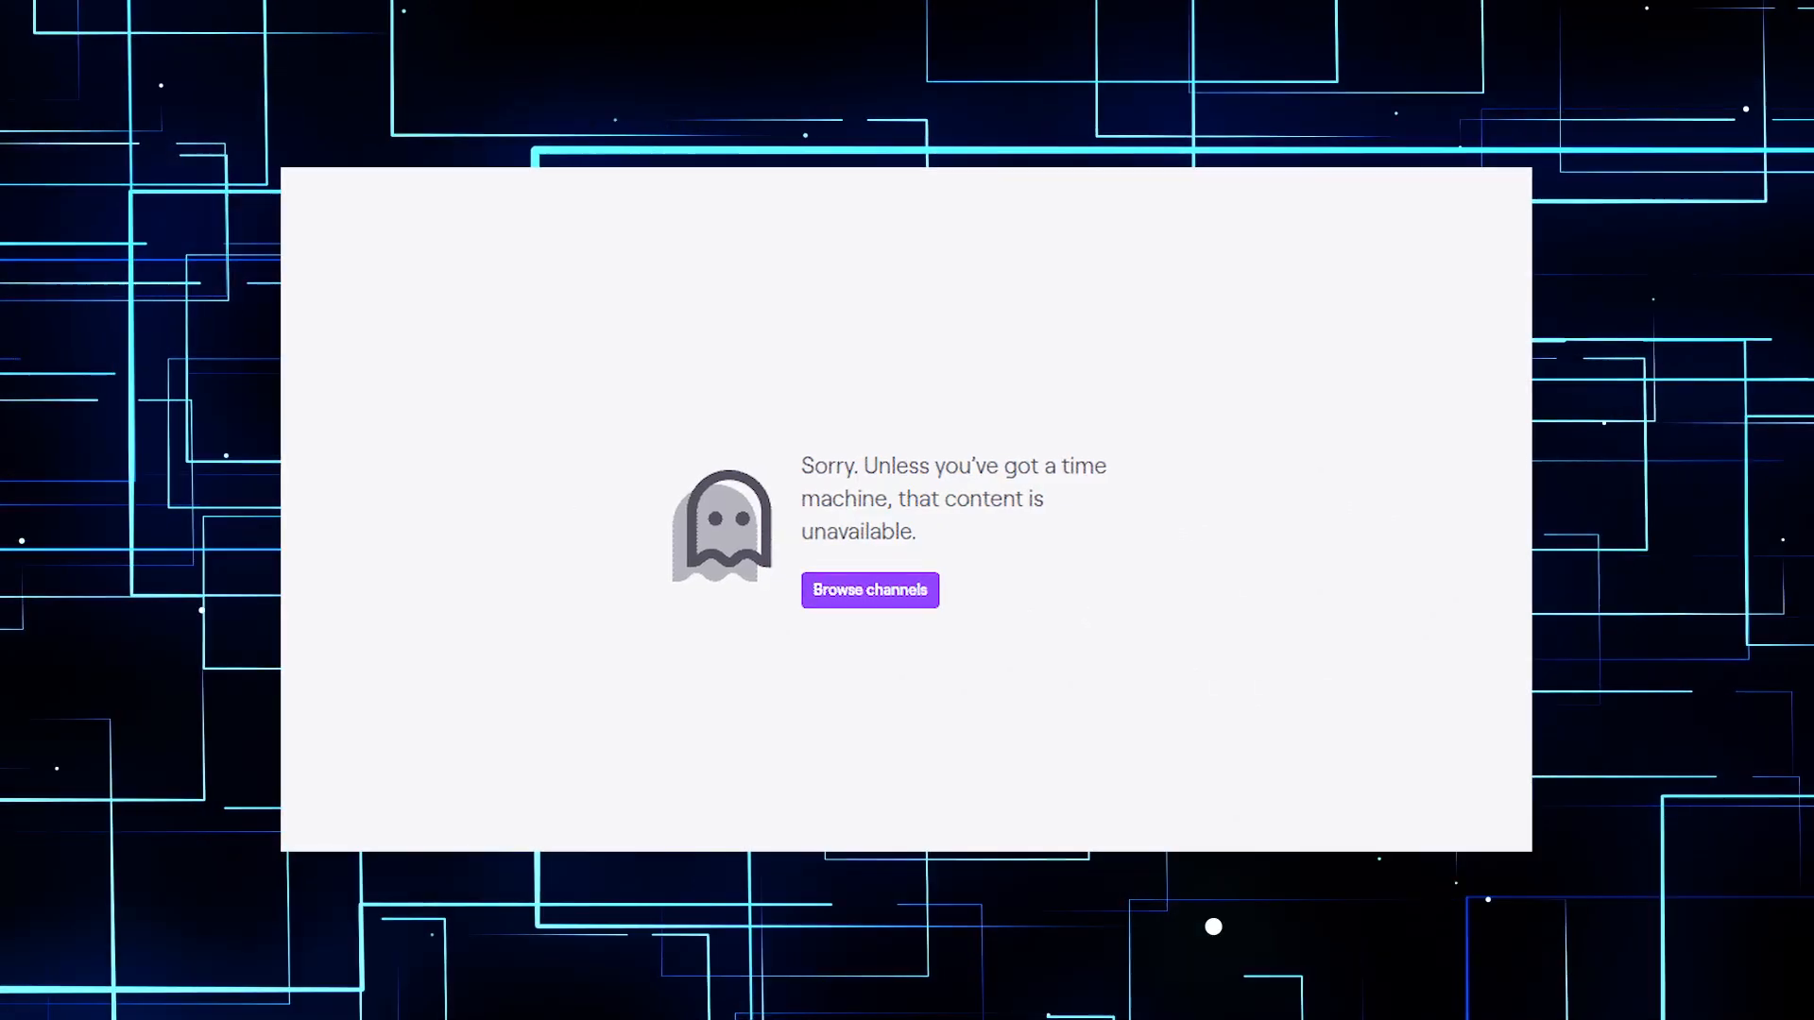
- Connect NordVPN to the Denmark #209 server and run a Speedtest showing ~279 Mbps download
{"action": "left_click", "coordinate": [869, 590]}
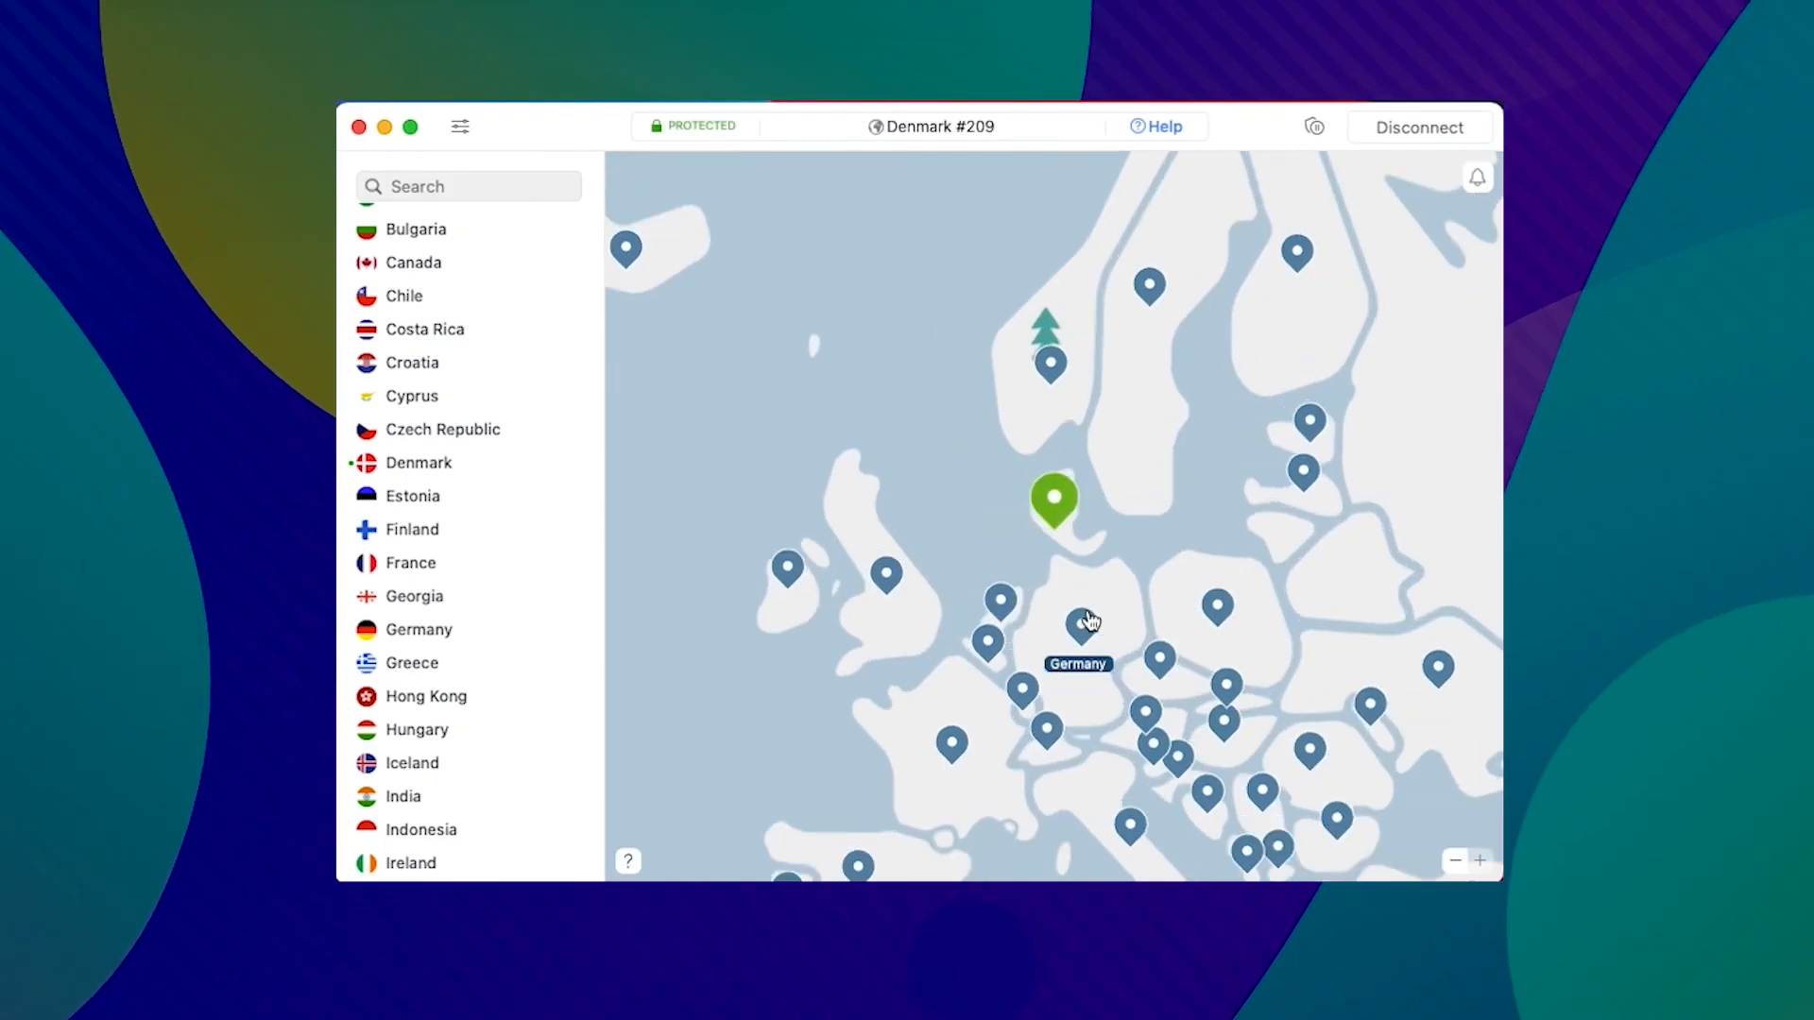
{"action": "left_click", "coordinate": [1316, 126]}
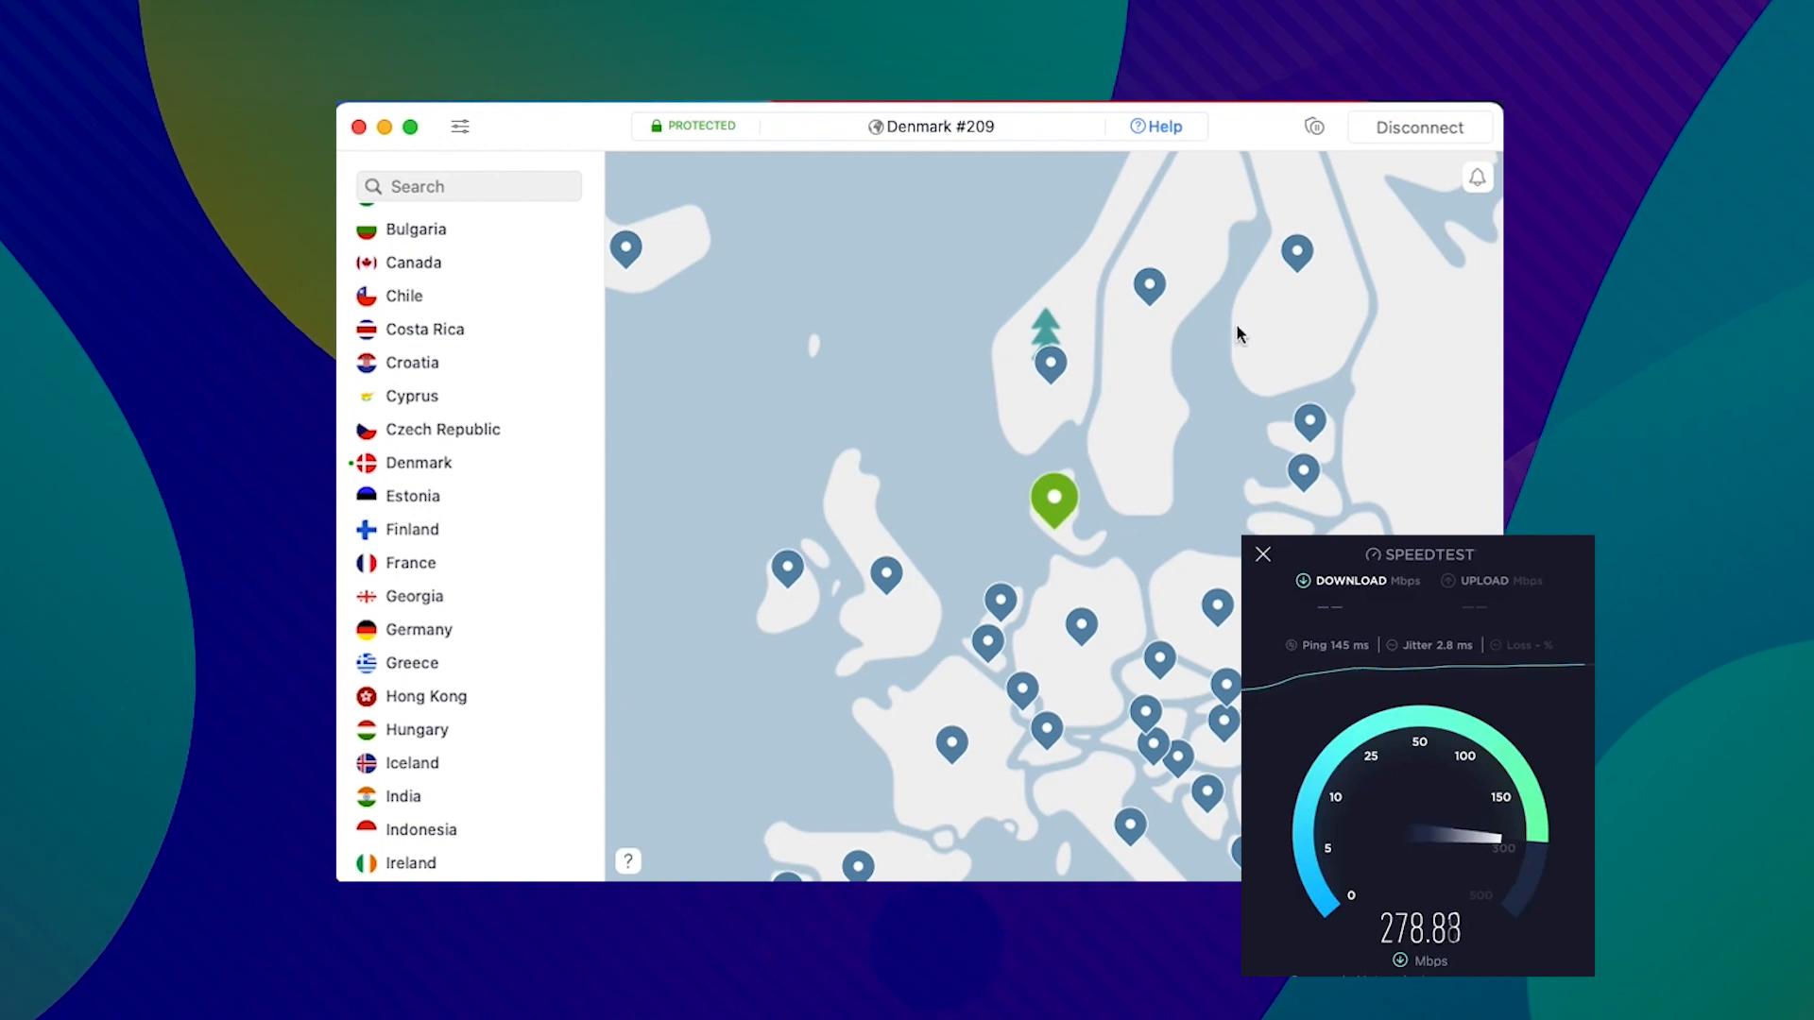